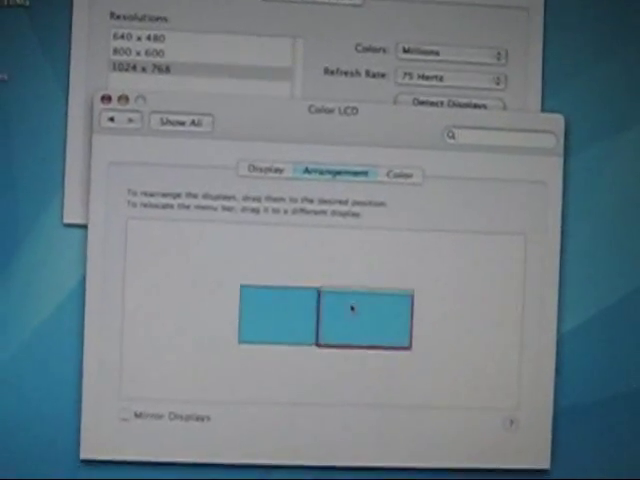
- Drag the external display's rectangle to sit directly beside the built-in display
left_click_drag(360, 310, 470, 290)
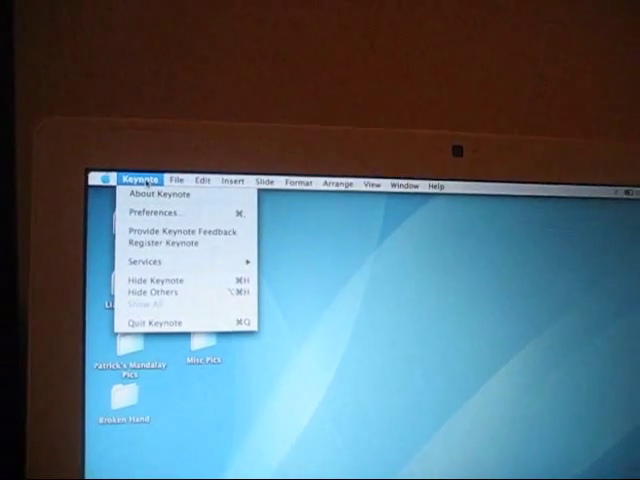
- Bring up Keynote's General Preferences window from the Keynote menu
left_click(148, 212)
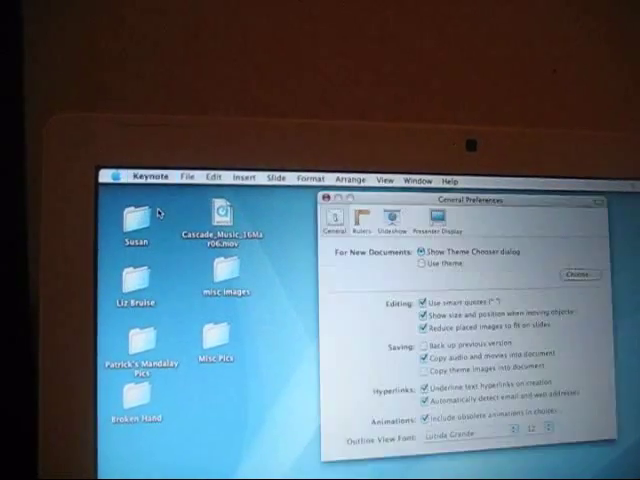